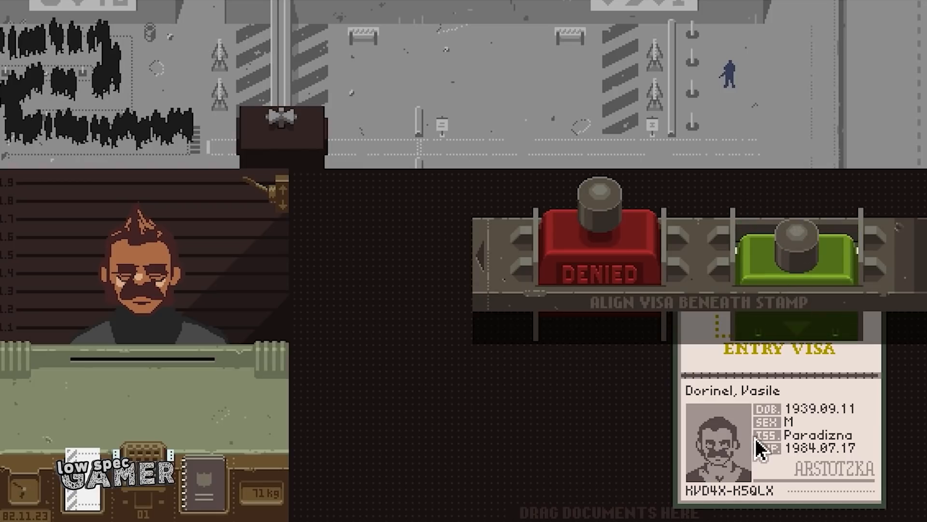
# Bring up the Doom 3 GPL repository on GitHub and look over its file list and README
pyautogui.click(795, 254)
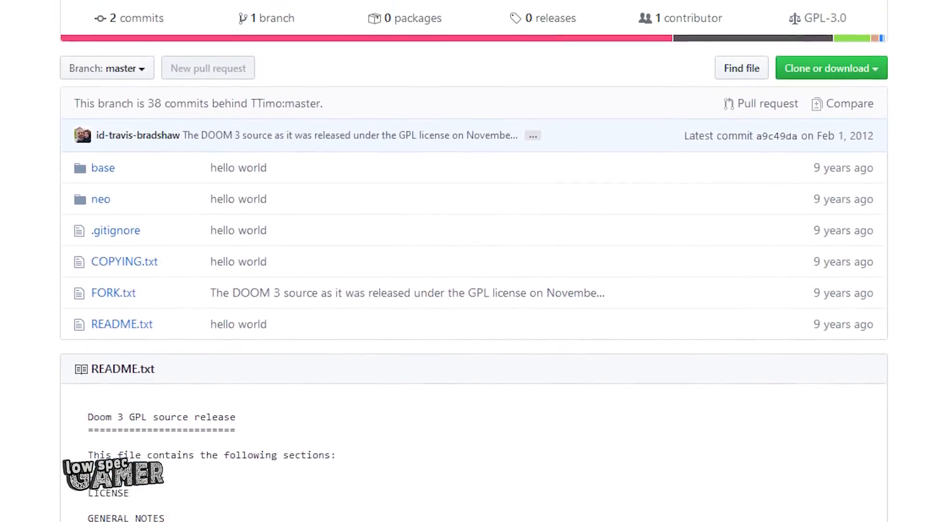
pyautogui.scroll(-3)
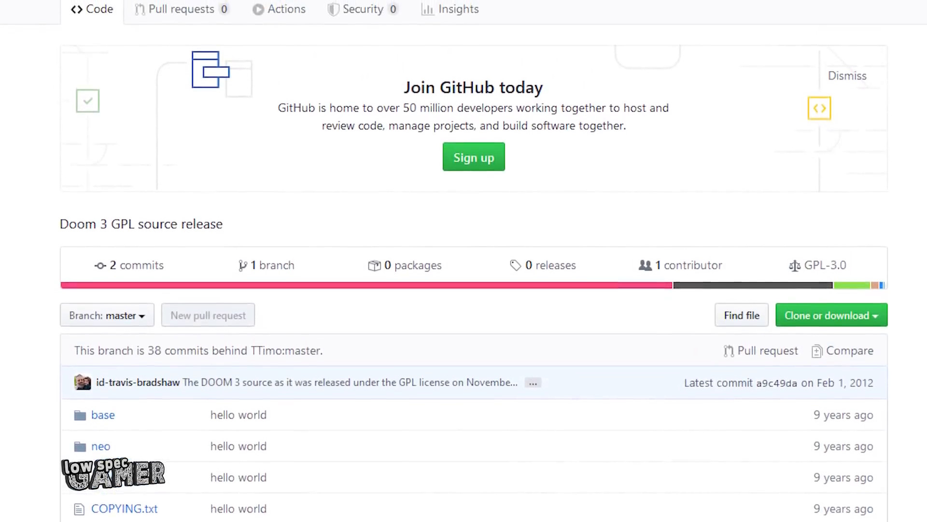
pyautogui.scroll(3)
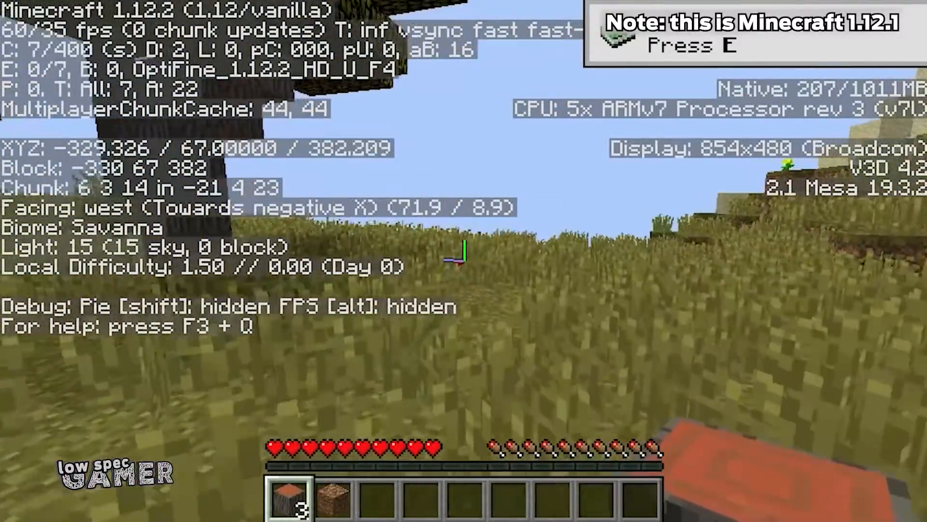
# Walk forward through the savanna with the F3 debug overlay showing fps and hardware
pyautogui.press('w')
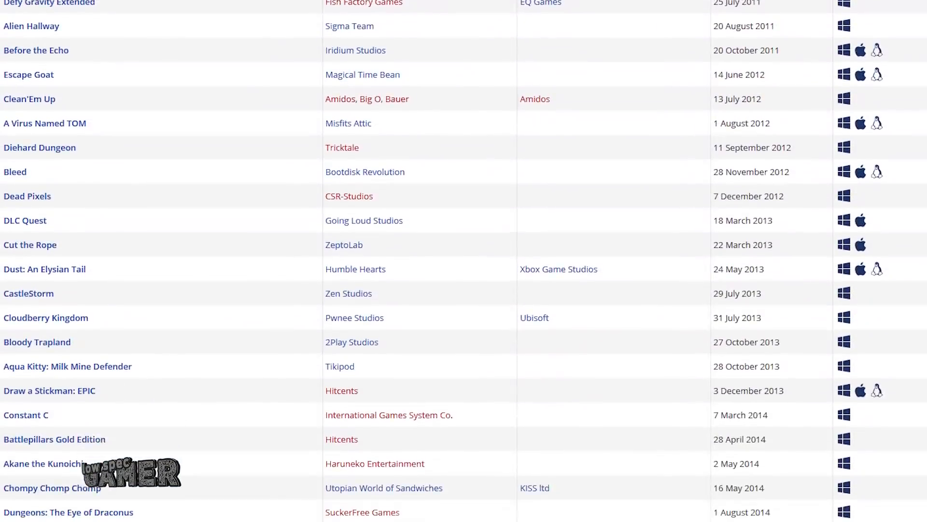
# Scroll down the FNA games table of developers, publishers, dates and platforms
pyautogui.scroll(-3)
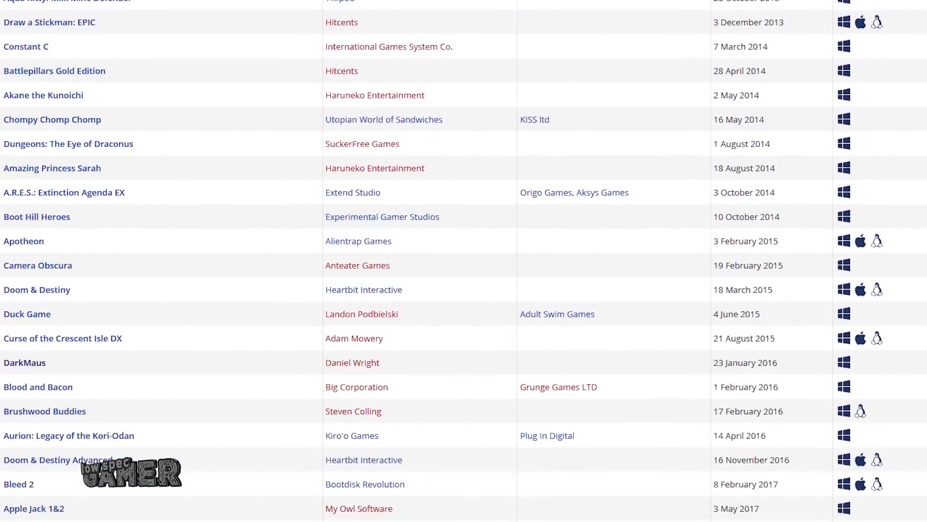
pyautogui.scroll(-3)
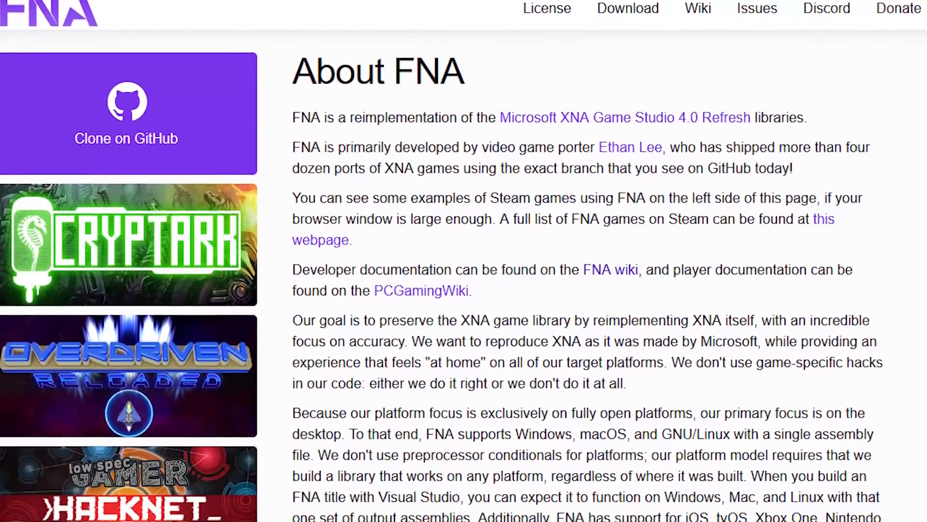
# Read down the About FNA page and into the ODROID article on modern FNA games
pyautogui.scroll(-3)
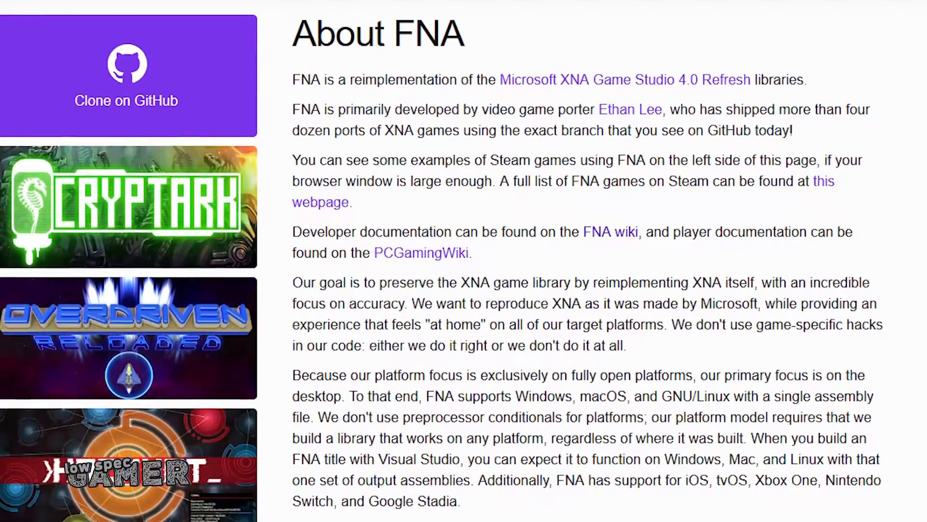
pyautogui.scroll(-3)
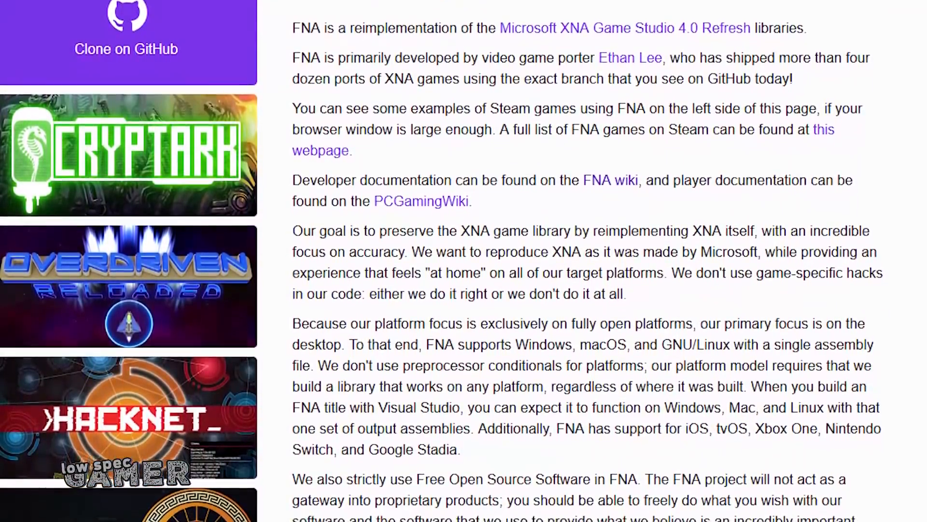
pyautogui.scroll(-3)
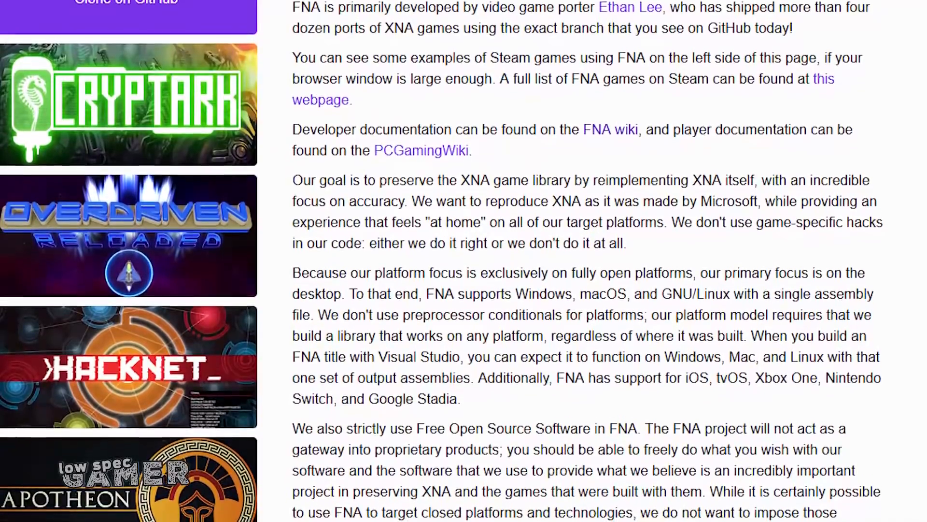
pyautogui.scroll(-3)
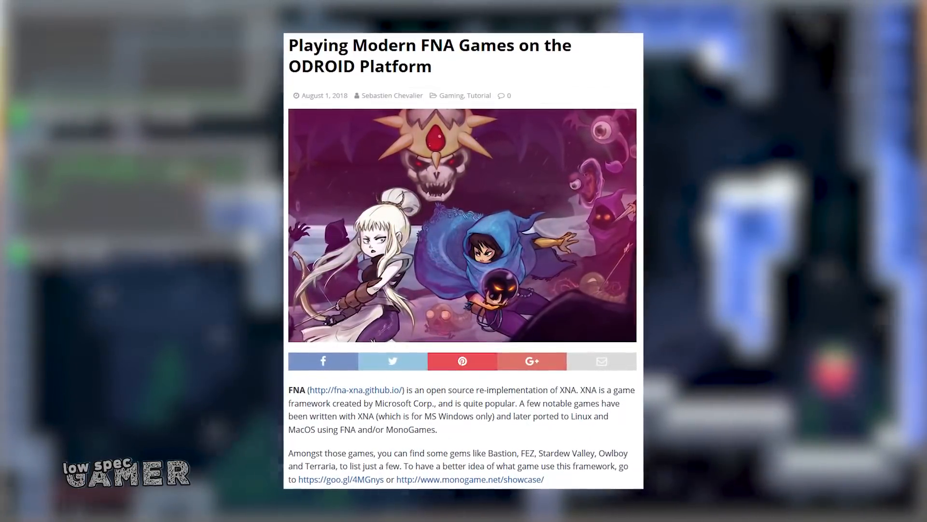
pyautogui.scroll(-3)
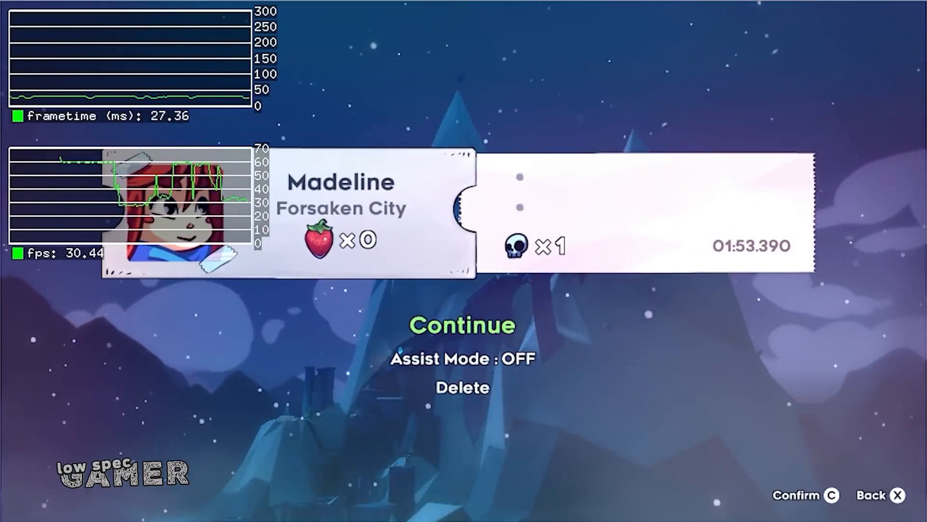
pyautogui.click(463, 326)
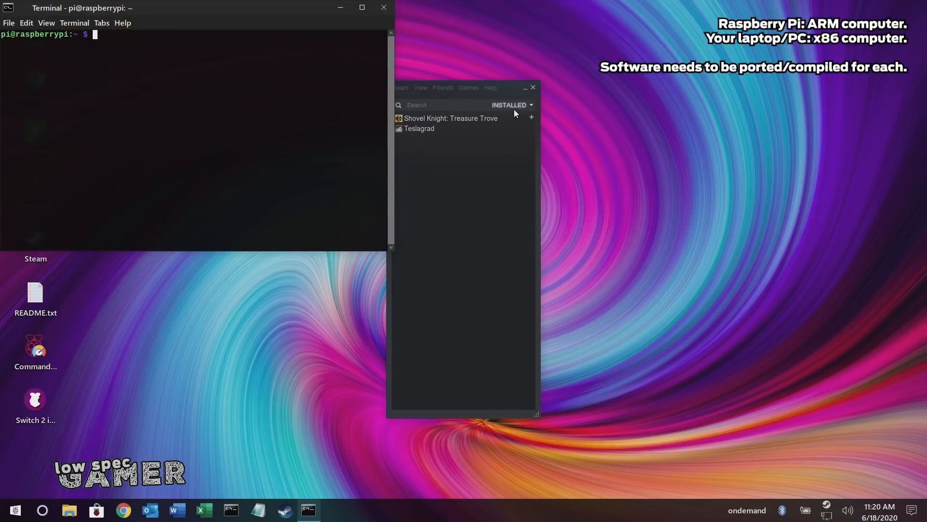
# Switch the Steam library filter to SteamOS + Linux and move the terminal window lower
pyautogui.click(511, 105)
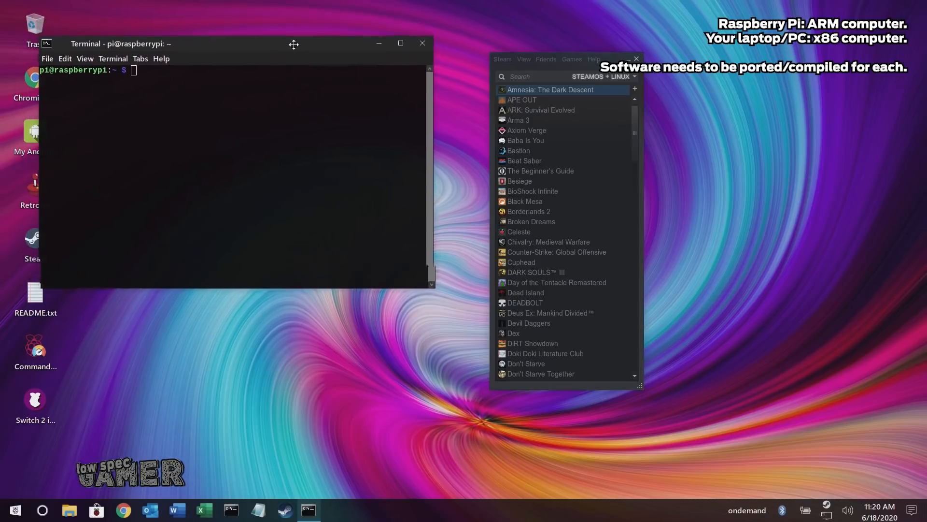
pyautogui.moveTo(294, 43); pyautogui.dragTo(324, 88)
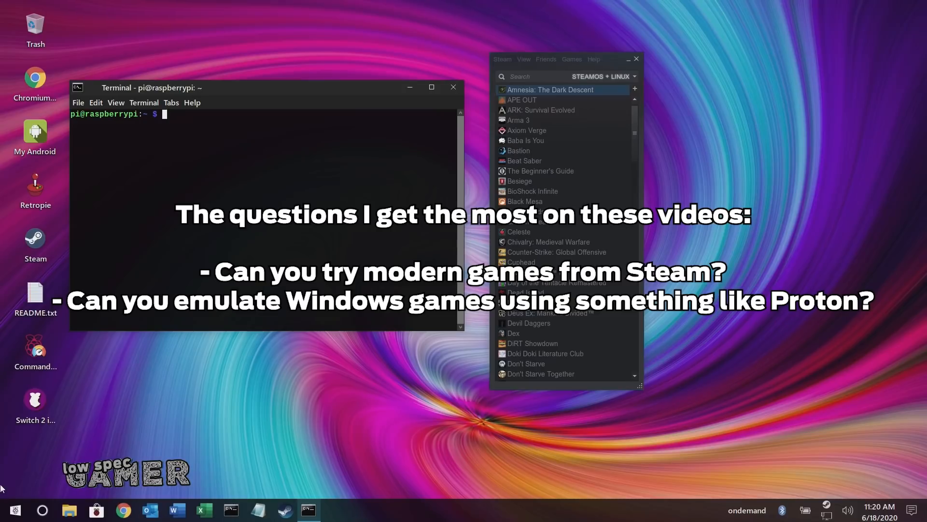
# Bring up the Twister OS applications menu to find a program
pyautogui.click(14, 509)
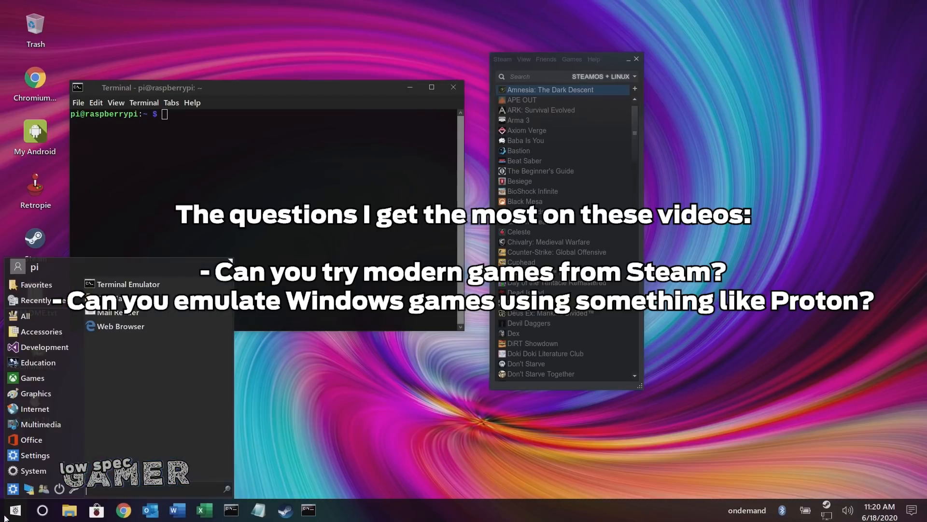
pyautogui.moveTo(315, 366)
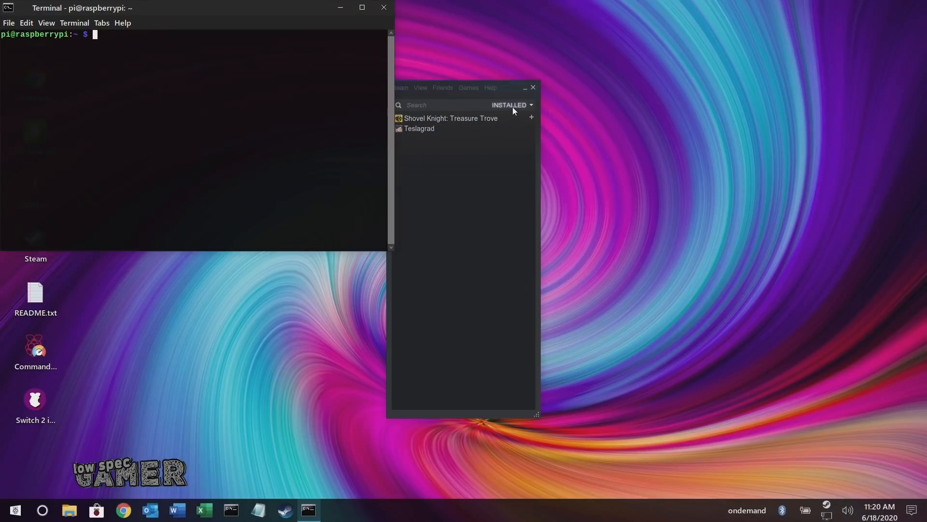
# Set the Steam library filter to SteamOS + Linux, listing Amnesia through Don't Starve Together
pyautogui.click(510, 105)
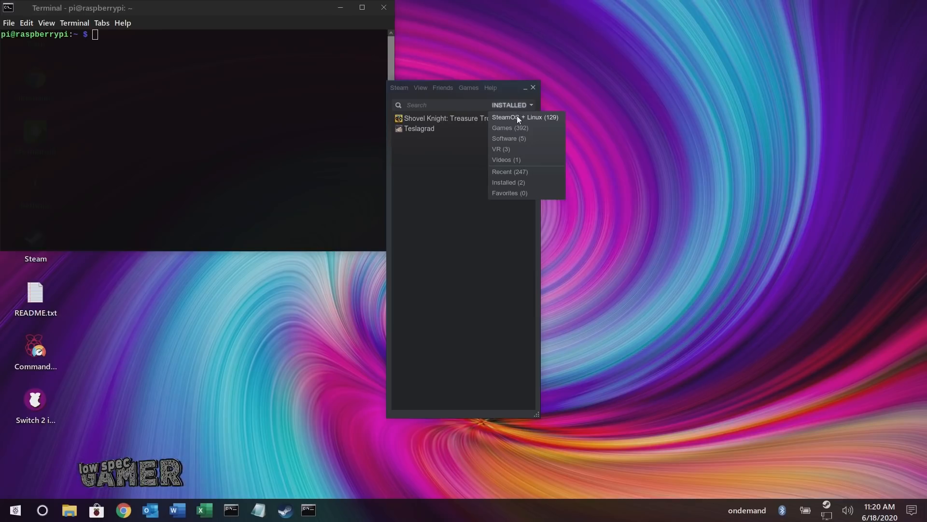
pyautogui.click(523, 117)
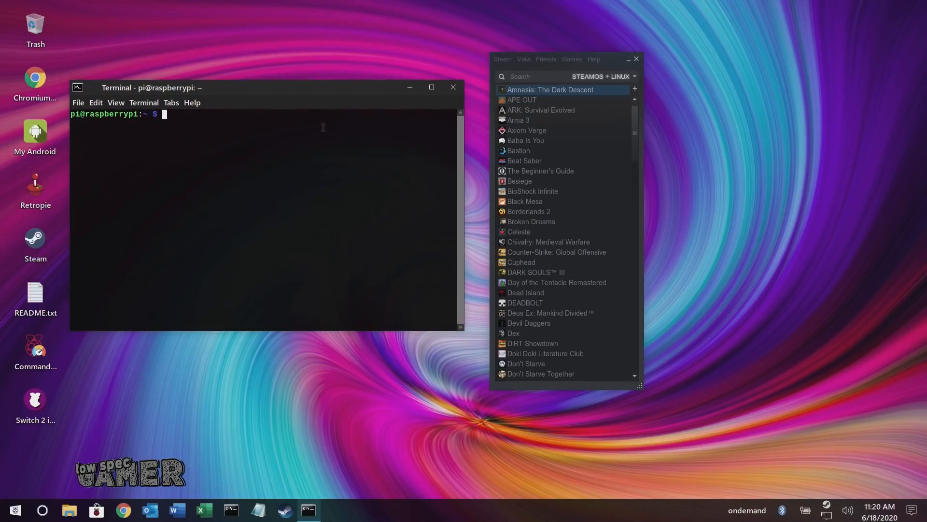
pyautogui.moveTo(713, 61)
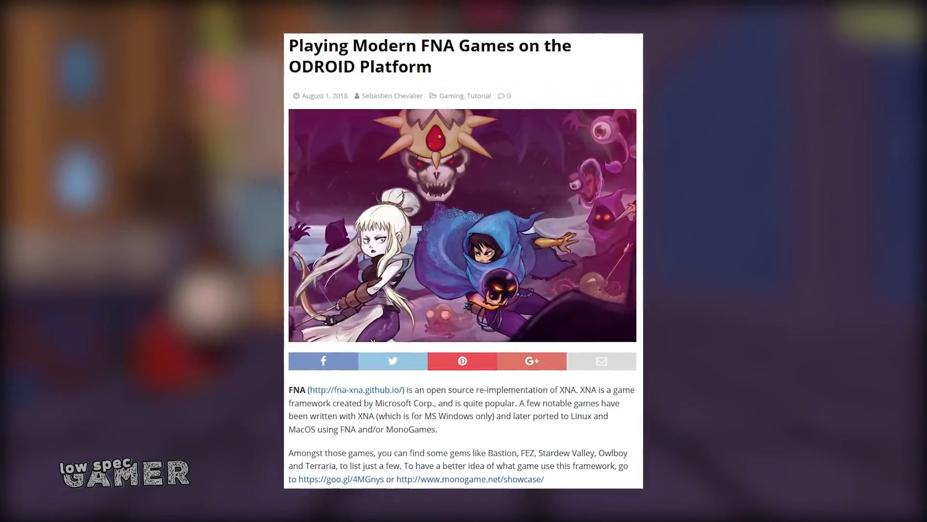
# Scroll slightly through the ODROID FNA article's introduction and game examples
pyautogui.scroll(-3)
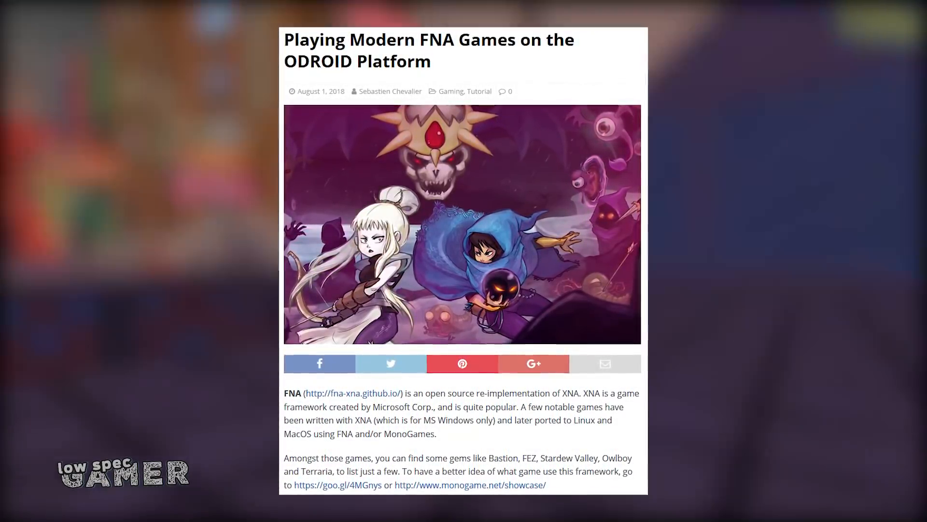